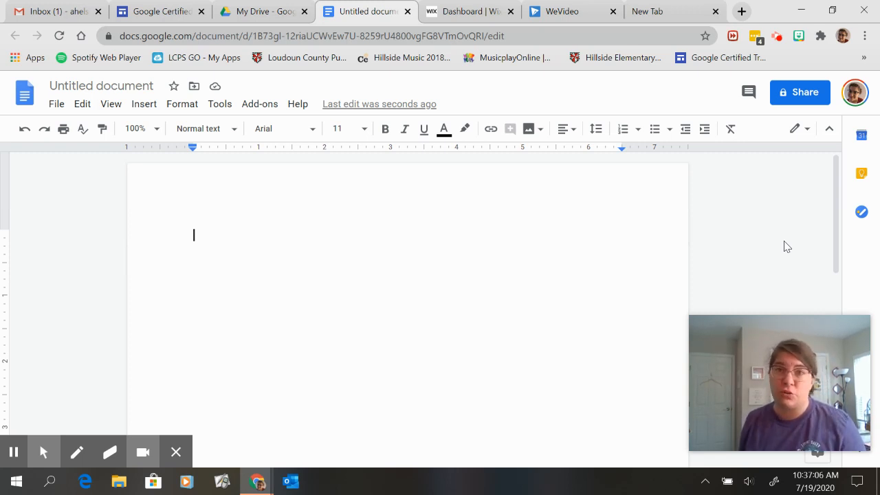
mouse_move(766, 281)
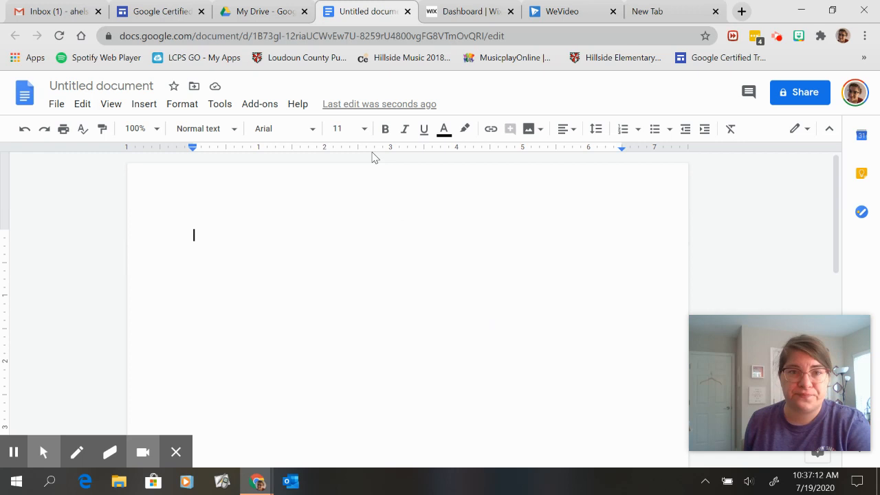
mouse_move(260, 103)
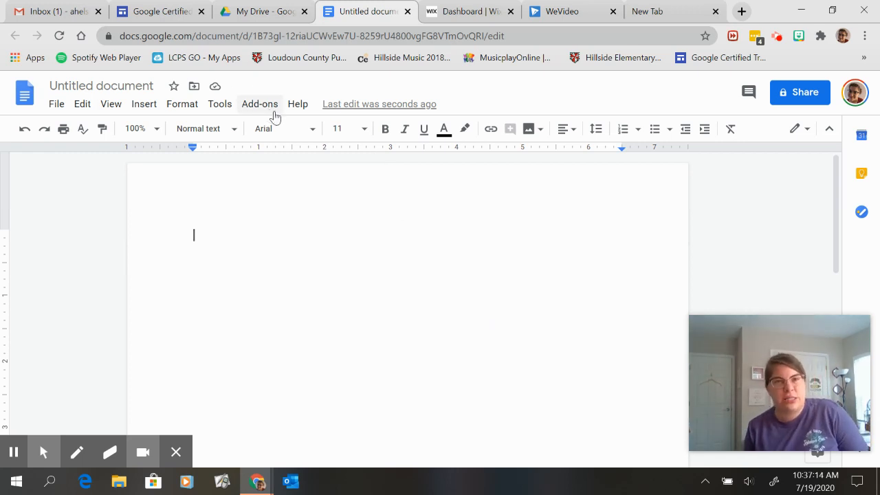
Step: Open the Add-ons menu to see EasyBib, Flat and Texthelp
click(260, 103)
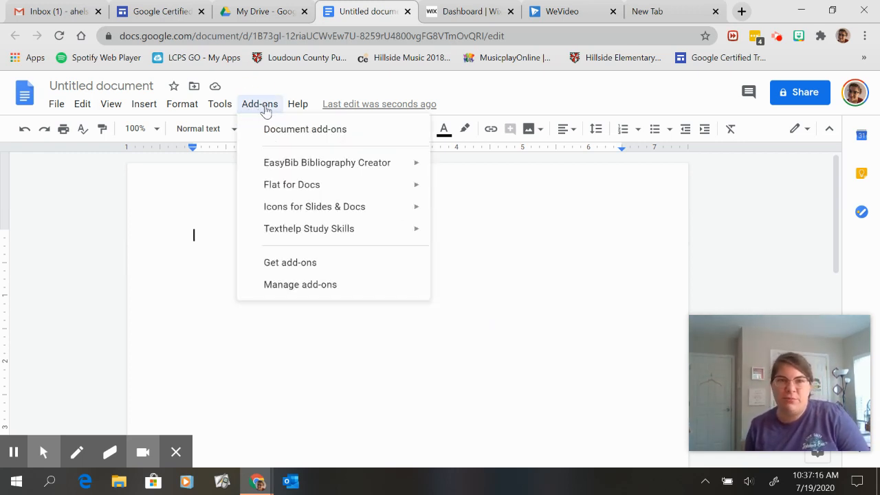
mouse_move(290, 262)
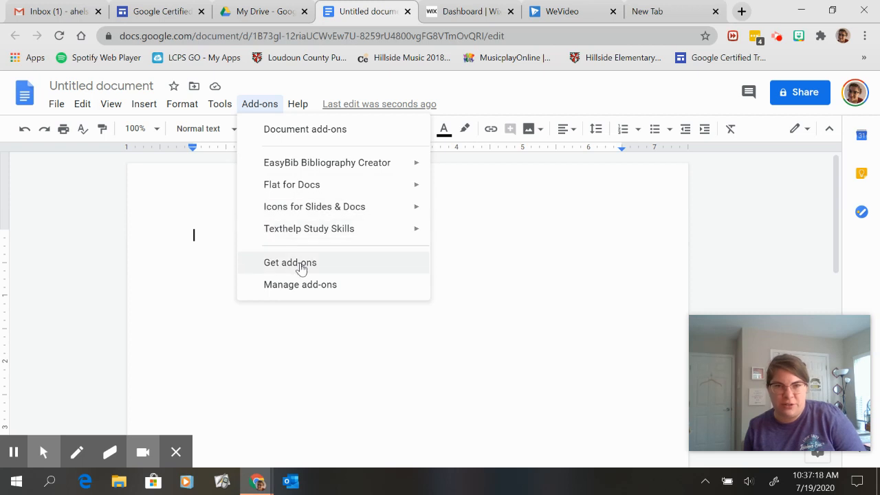
Step: Search the add-on marketplace for 'music' and open the Flat for Docs page
click(290, 262)
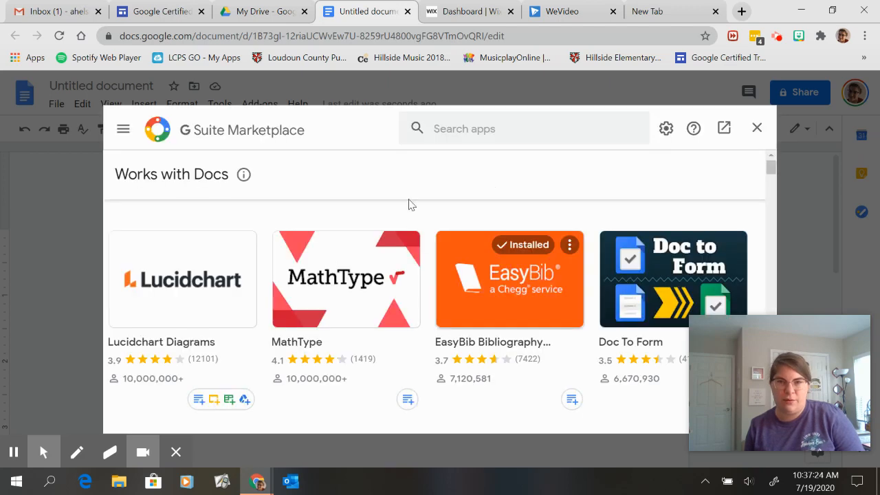
text(m)
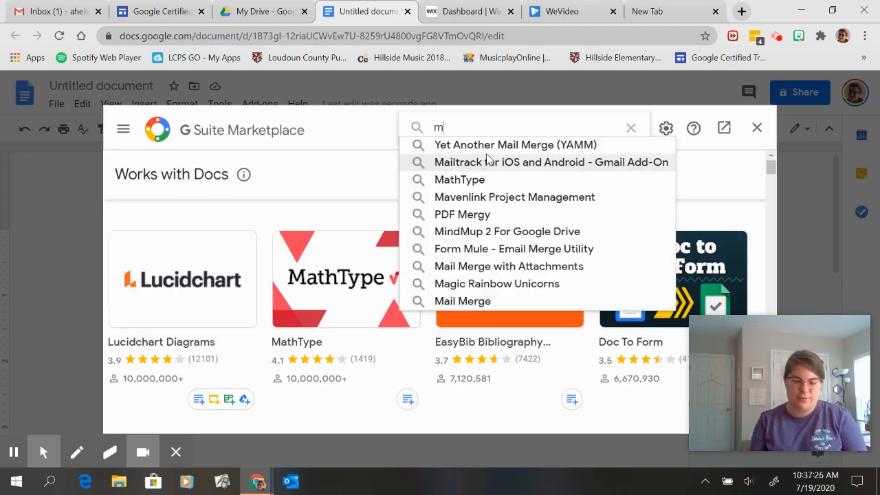
text(usic)
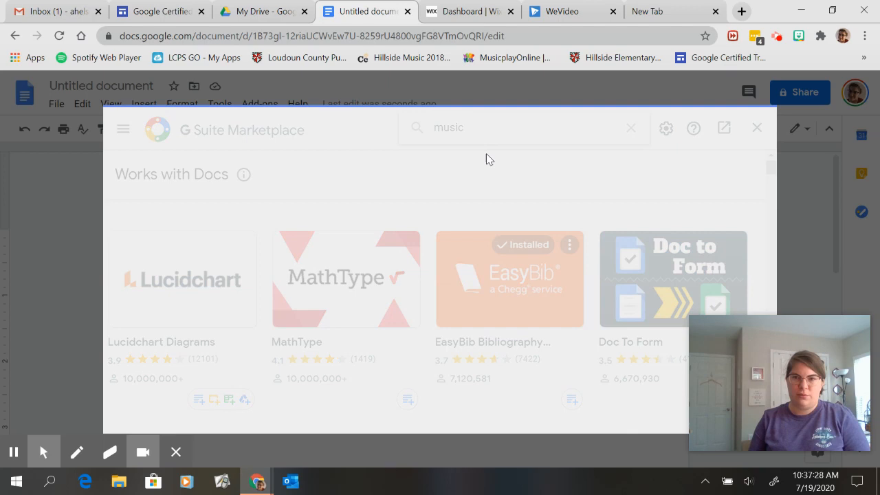
key(enter)
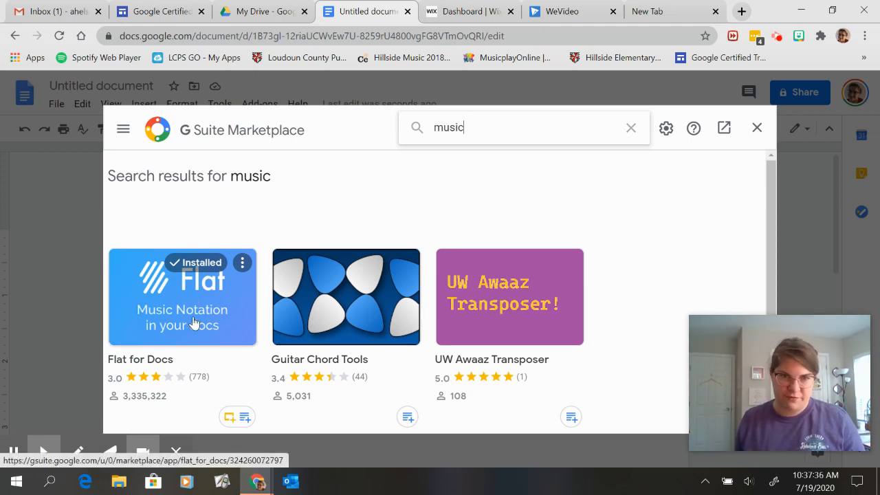
click(182, 297)
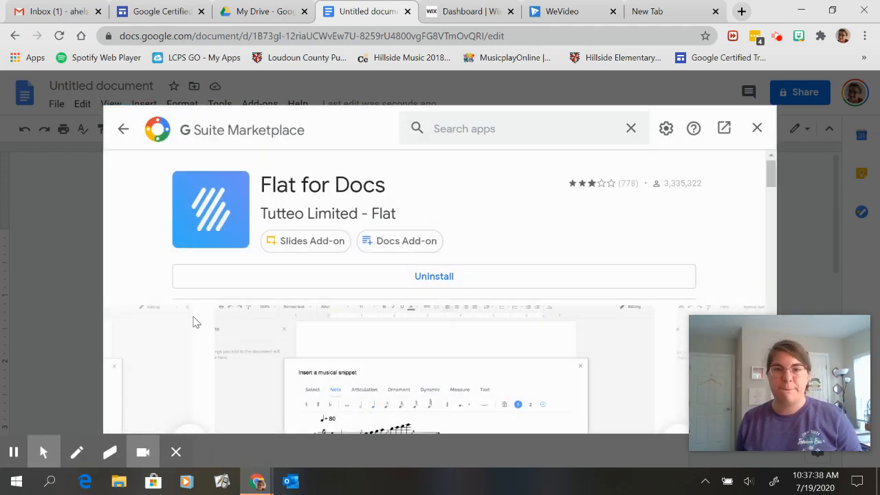
mouse_move(447, 291)
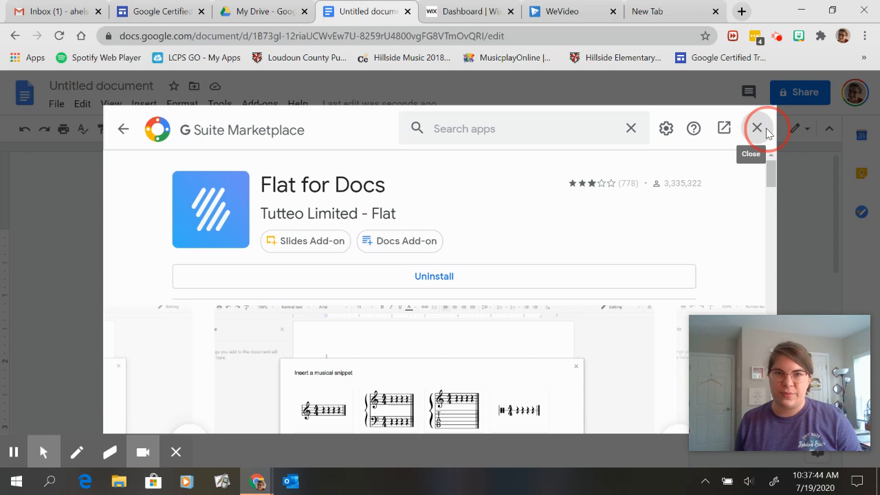
Step: Close the marketplace and add the centred title 'Practice Exercises'
click(757, 128)
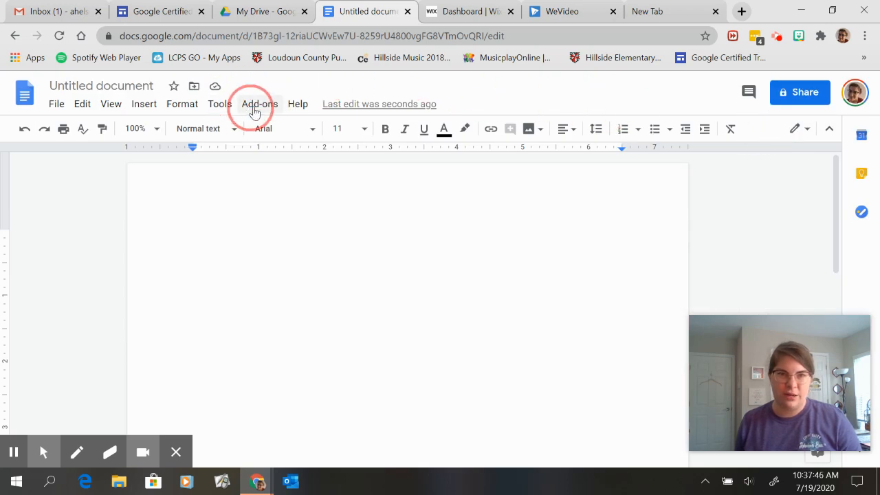
click(260, 104)
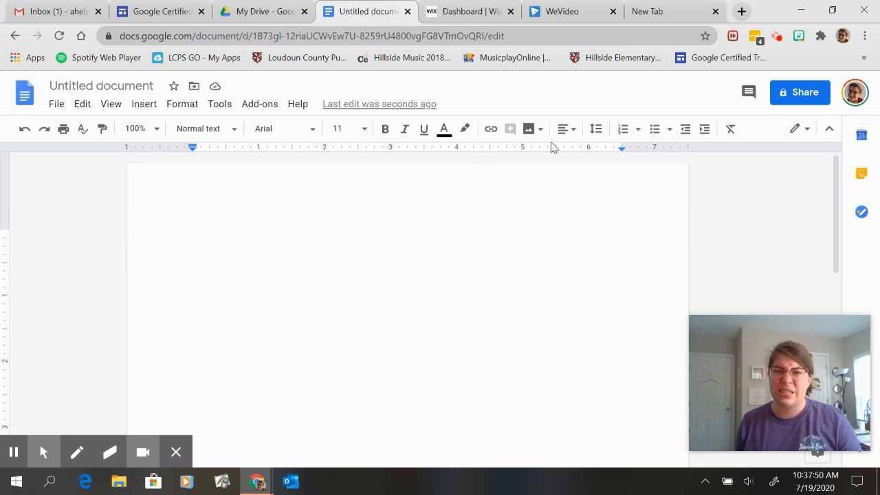
click(409, 235)
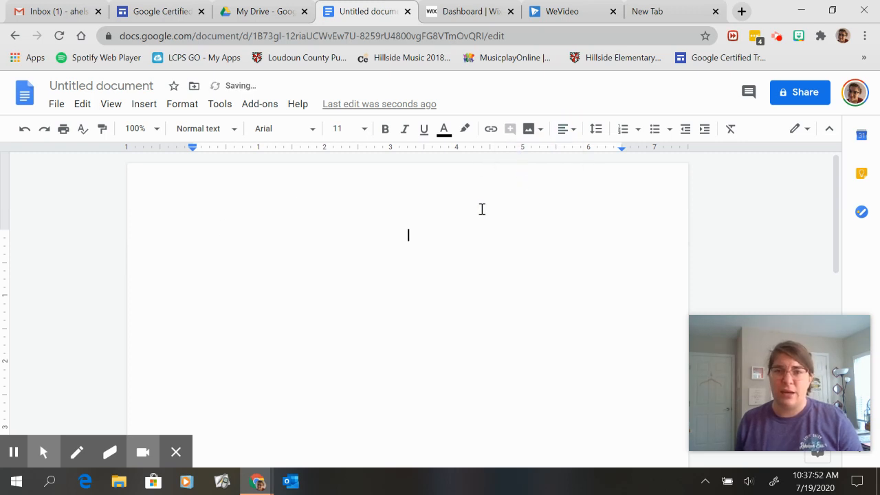
mouse_move(451, 221)
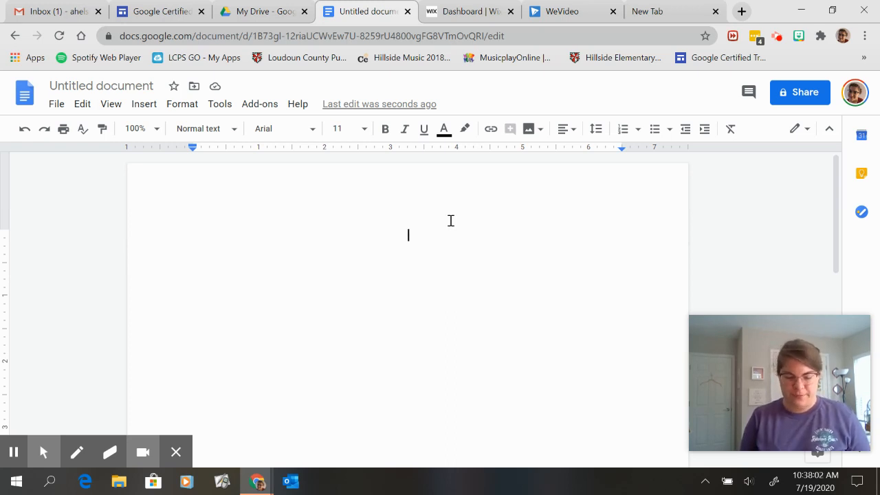
text(Practice)
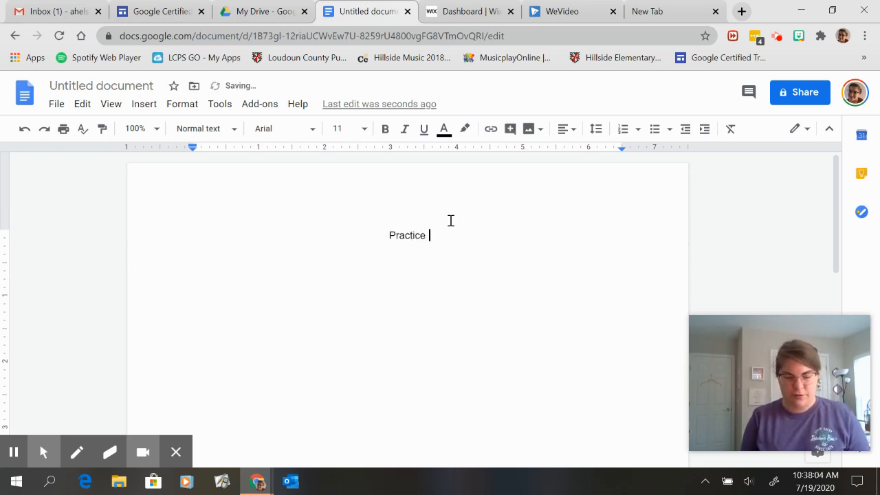
text(Exercises)
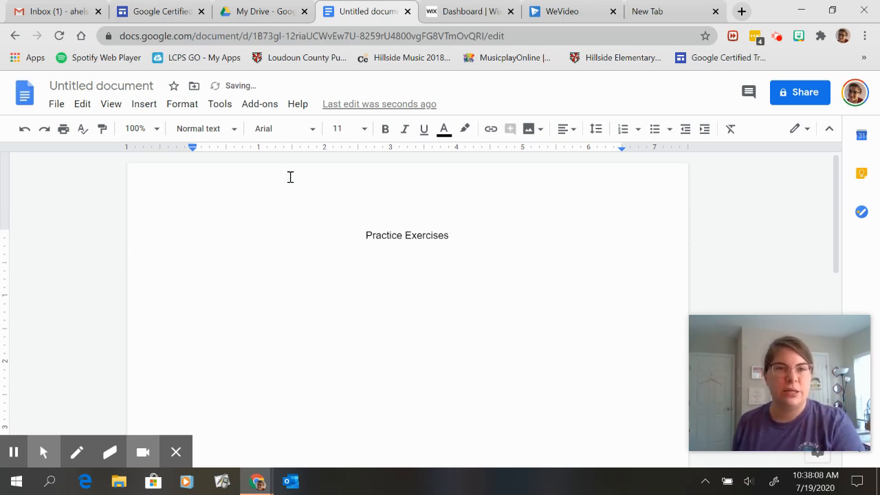
Step: Choose Add-ons > Flat for Docs > Insert musical snippet
click(259, 104)
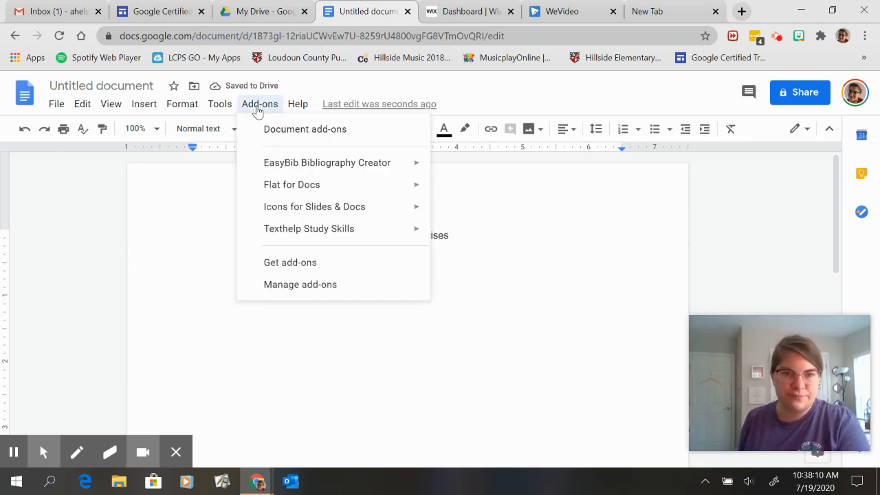
mouse_move(292, 184)
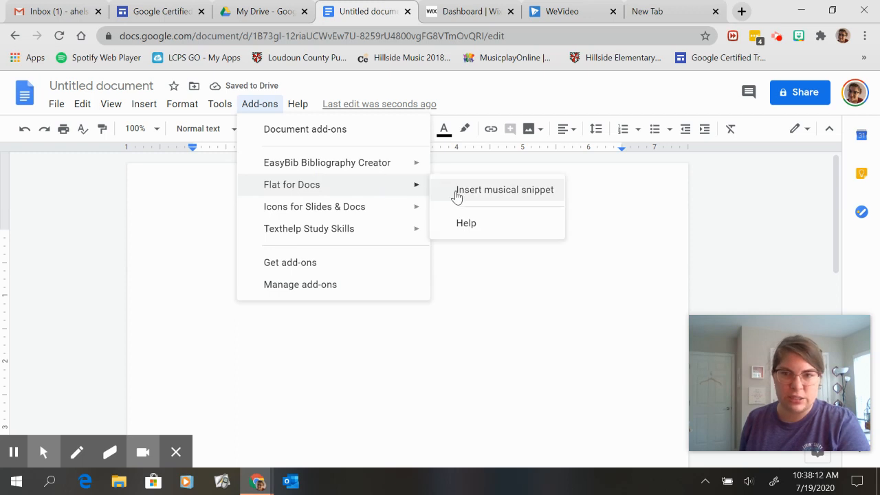
click(504, 190)
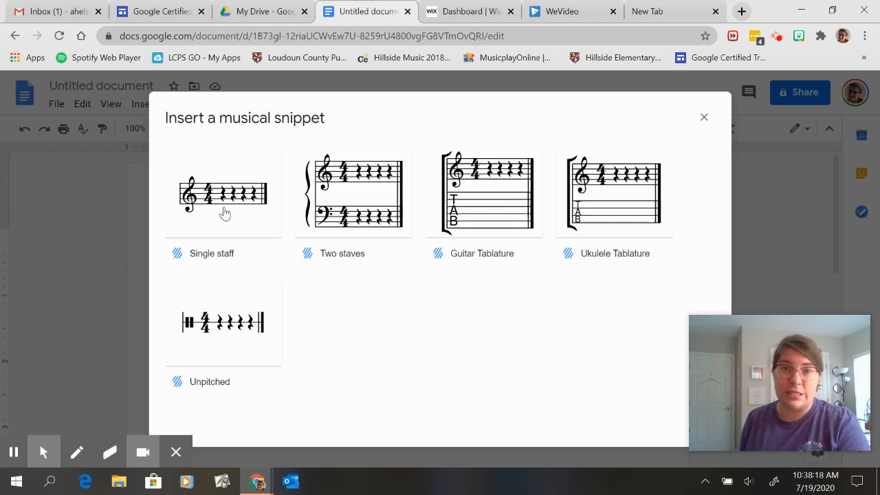
mouse_move(210, 194)
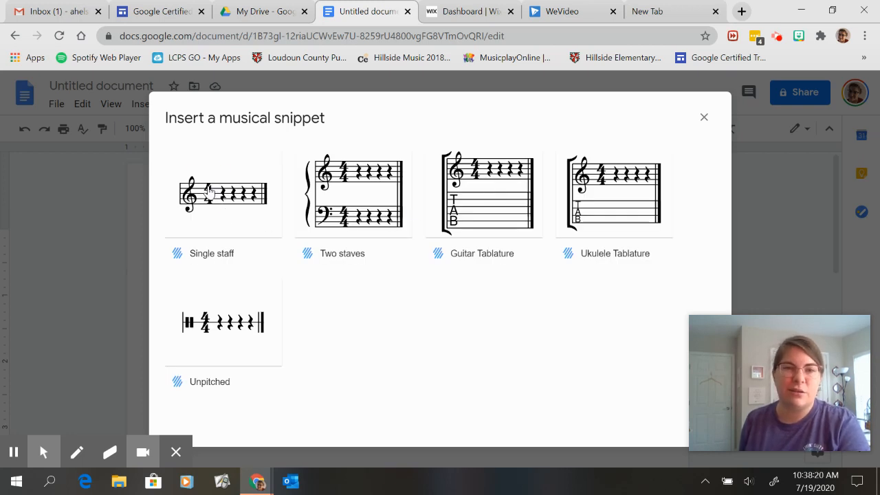
Step: Start a Single staff snippet and enter quarter notes G A B C, C B A G
click(223, 192)
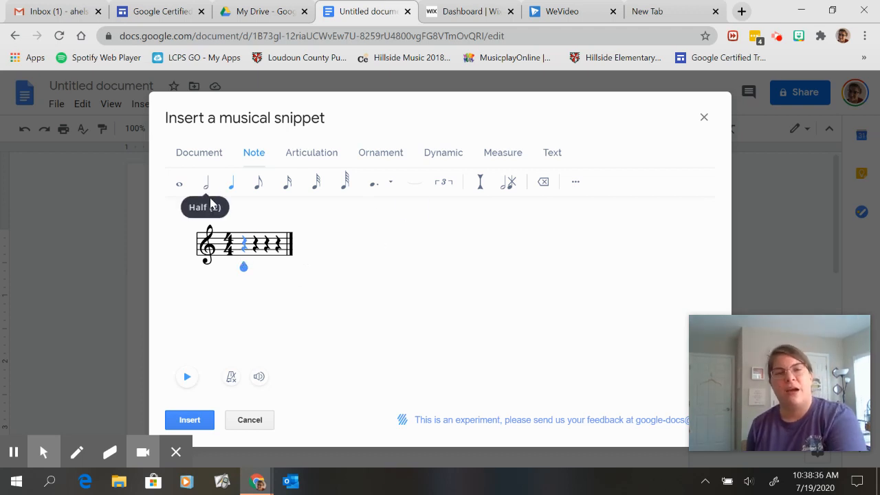
mouse_move(231, 182)
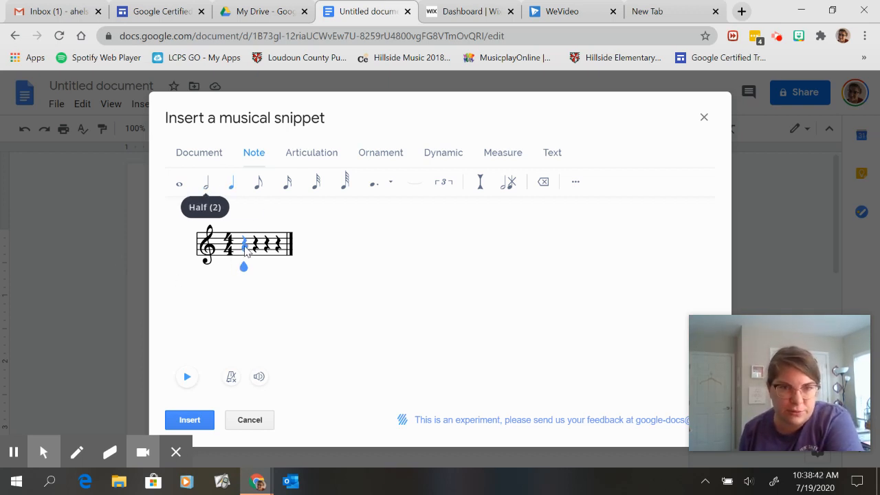
click(244, 249)
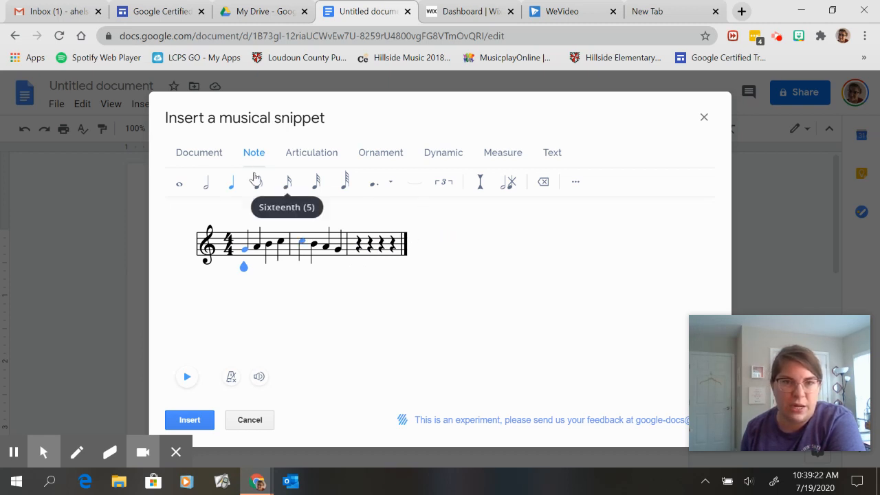
mouse_move(452, 170)
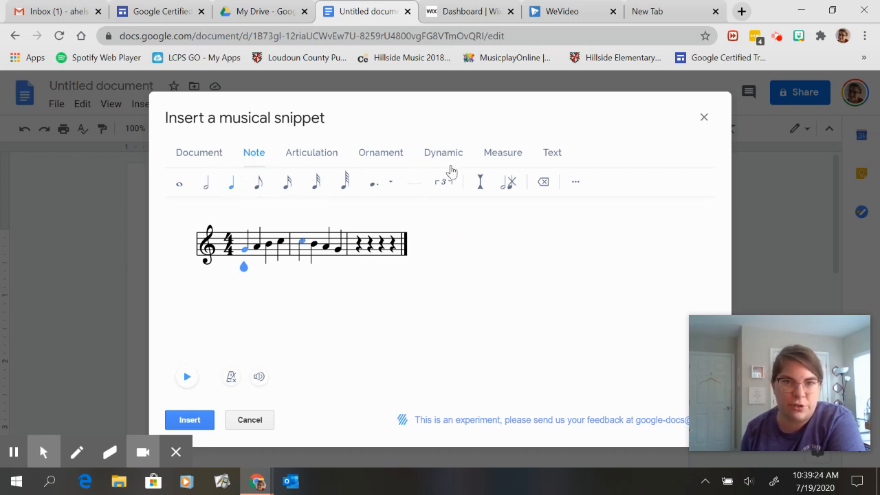
Step: Remove the empty third measure so the melody ends in an end-repeat barline
click(502, 152)
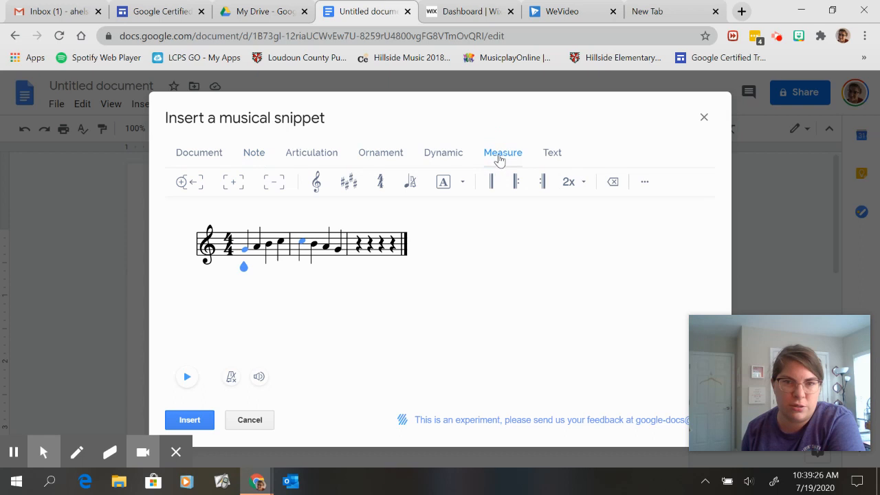
mouse_move(273, 181)
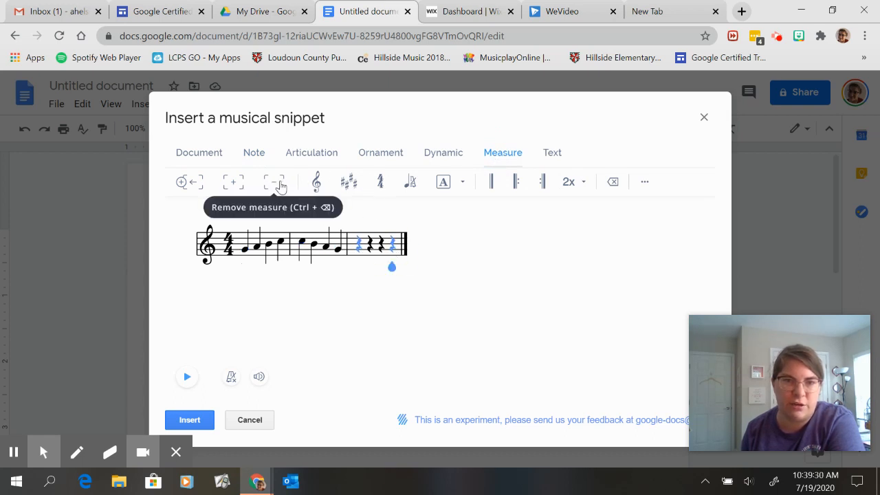
click(274, 181)
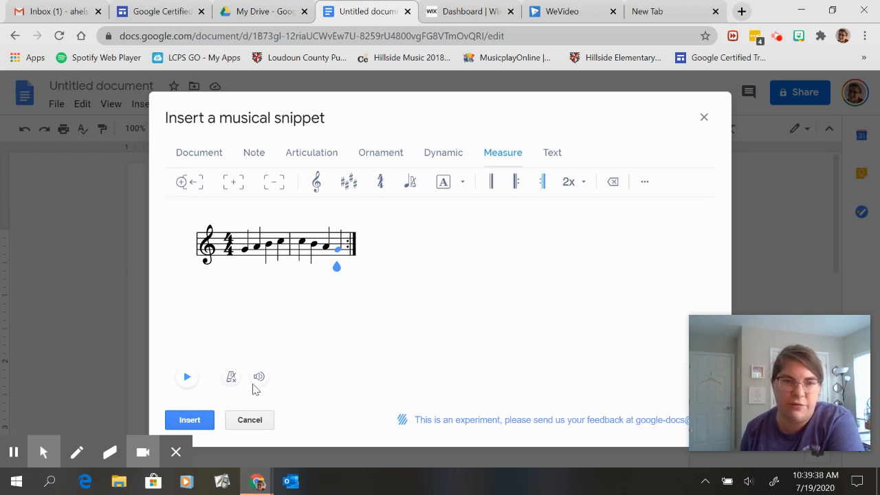
Step: Play the melody back, replay it with the metronome on, then stop
click(187, 376)
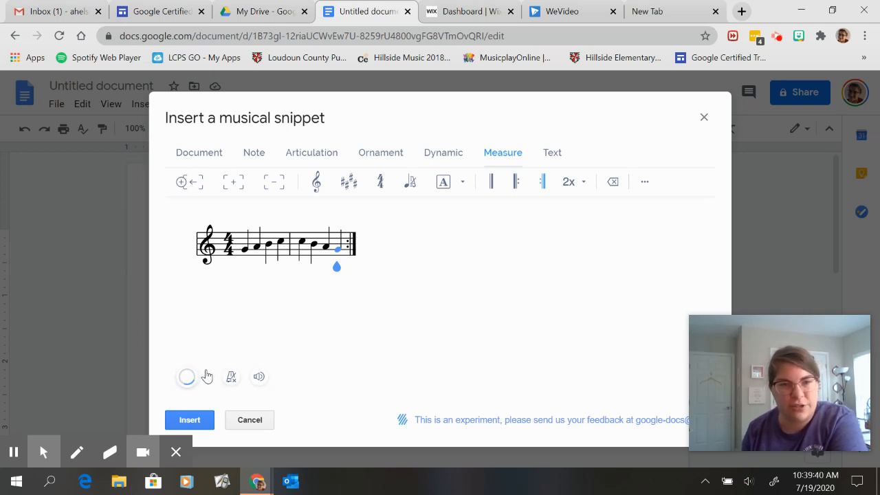
click(187, 377)
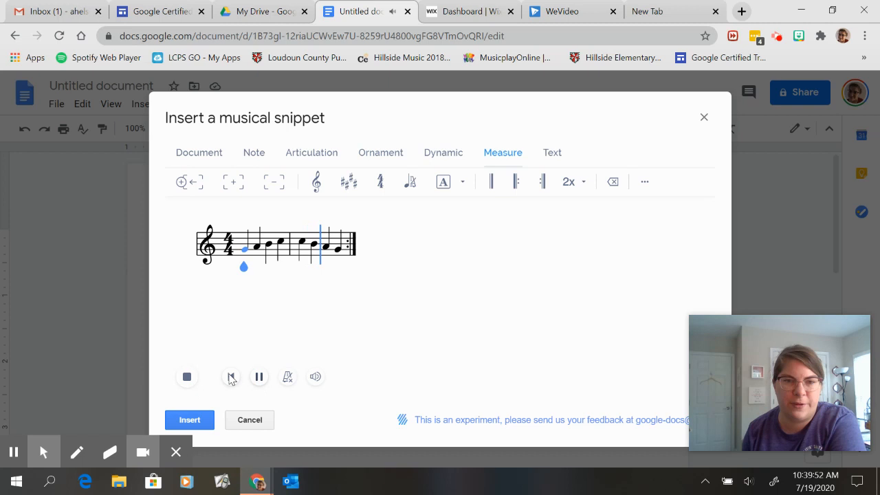
click(186, 376)
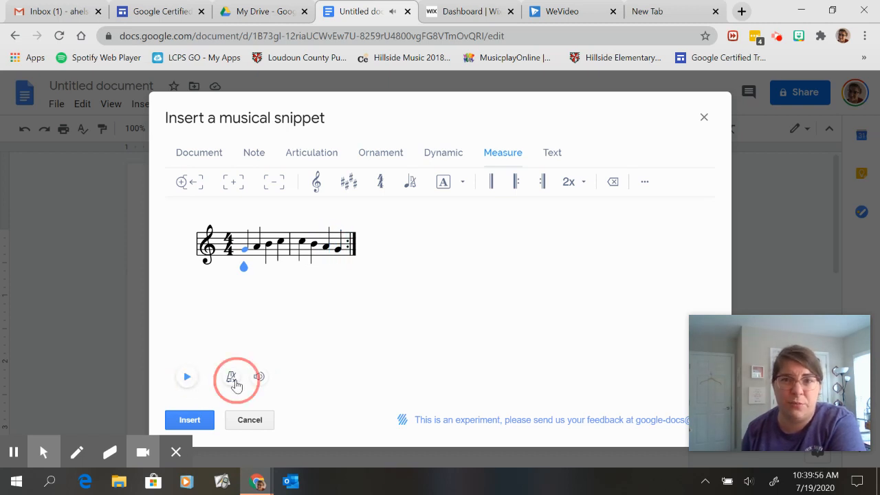
click(231, 376)
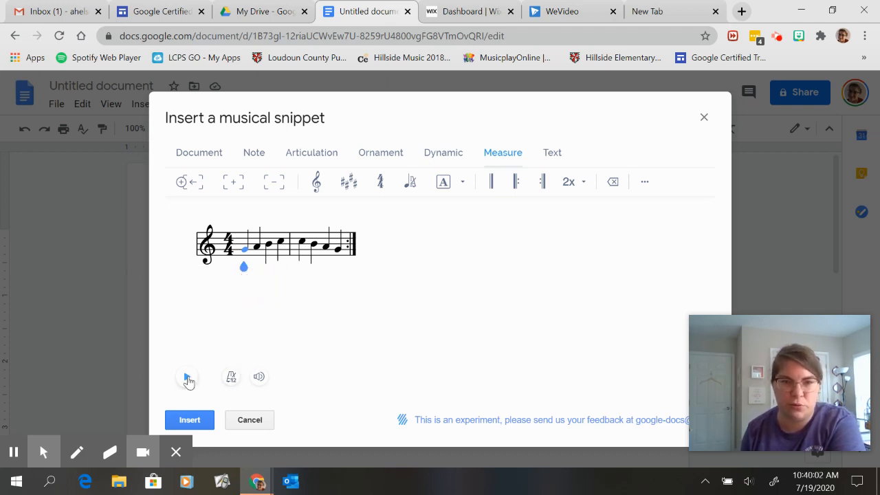
click(187, 376)
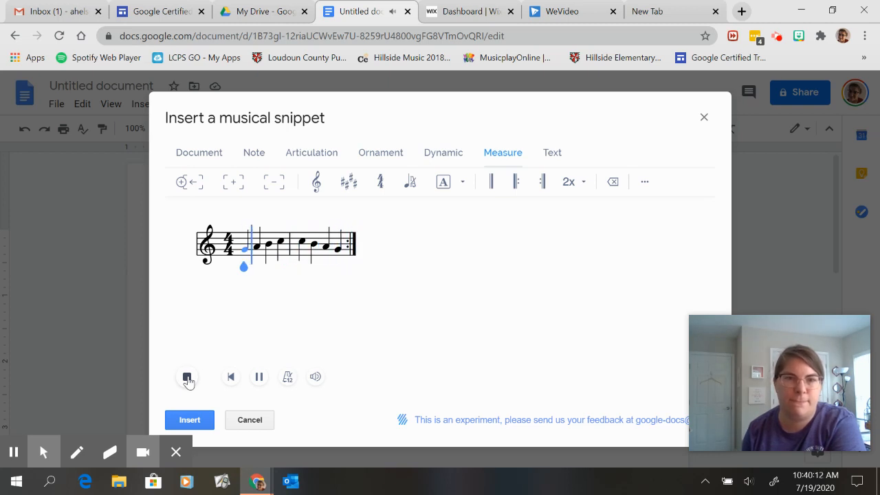
click(187, 376)
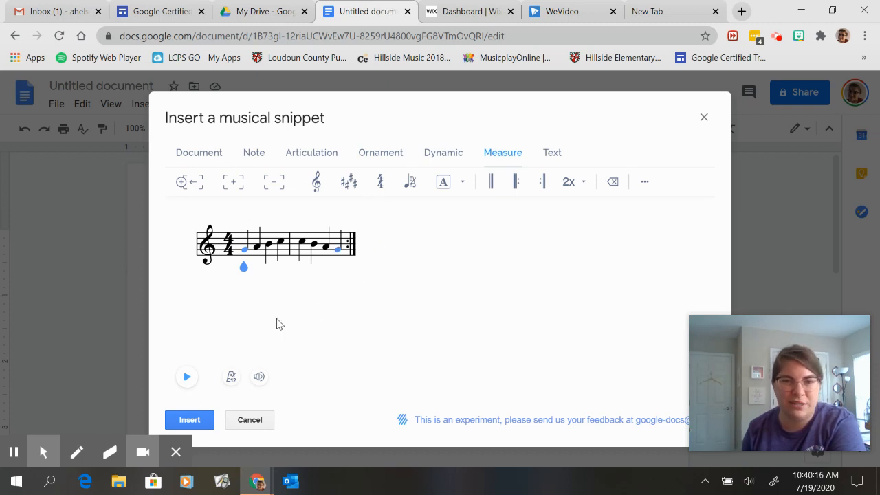
mouse_move(293, 437)
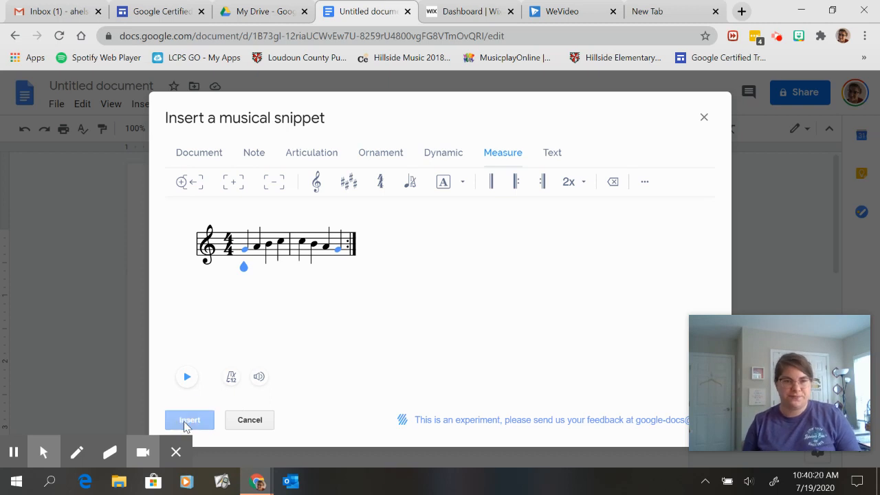
Step: Insert the 4/4 snippet, enlarge the image slightly, and deselect it
click(189, 419)
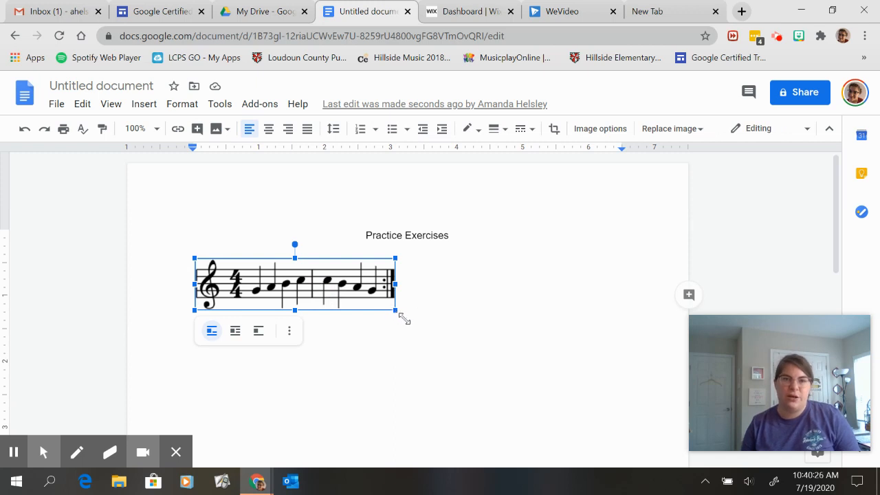
drag(396, 317, 488, 335)
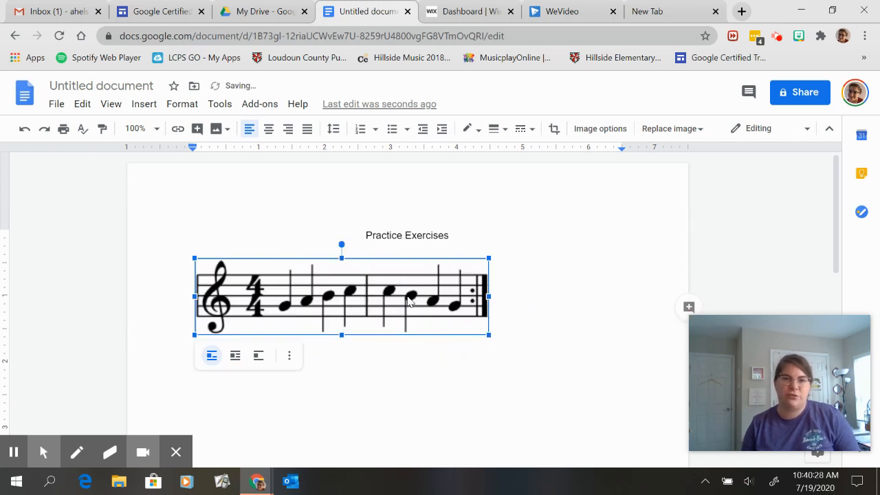
drag(489, 335, 474, 335)
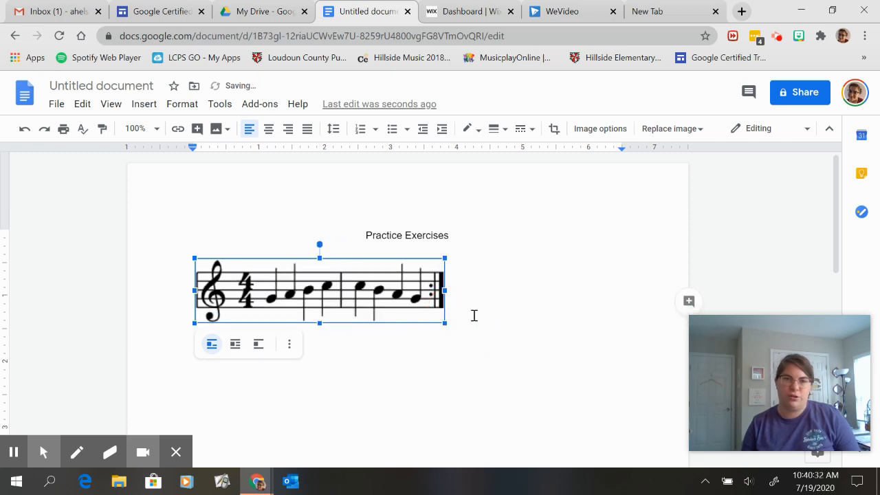
click(467, 323)
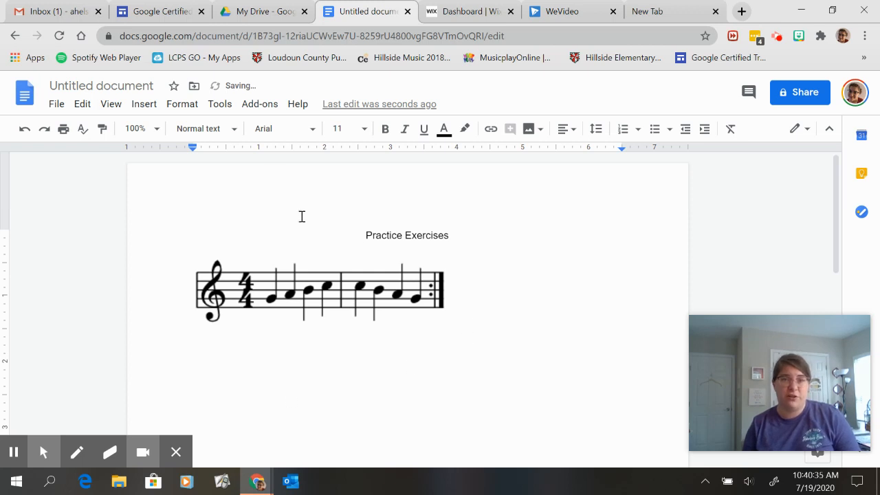
Step: Start a second Flat for Docs snippet using the Single staff template
click(259, 103)
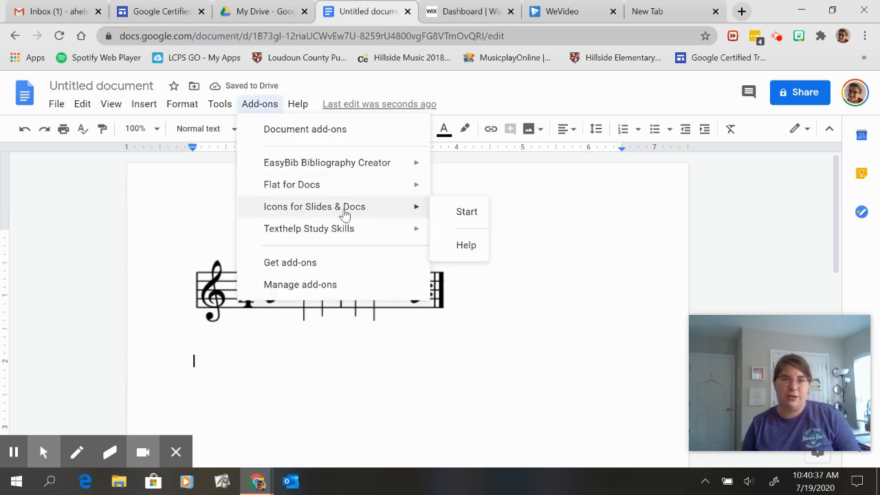
click(467, 211)
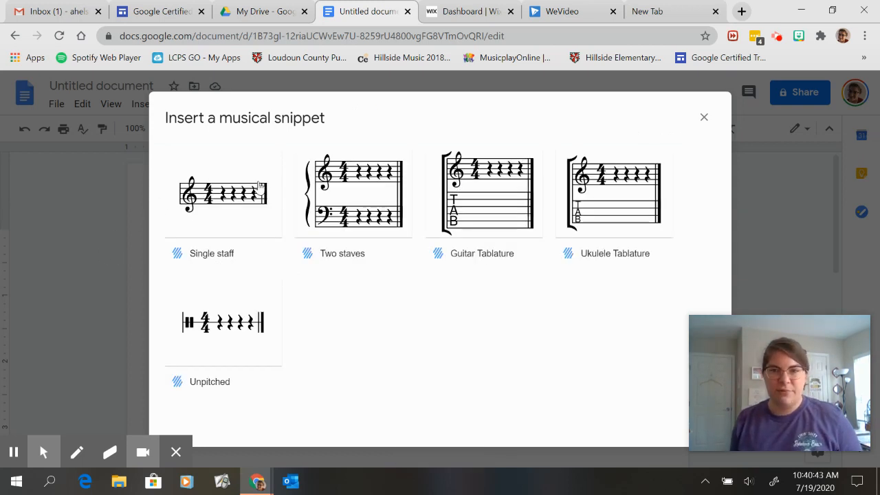
mouse_move(271, 309)
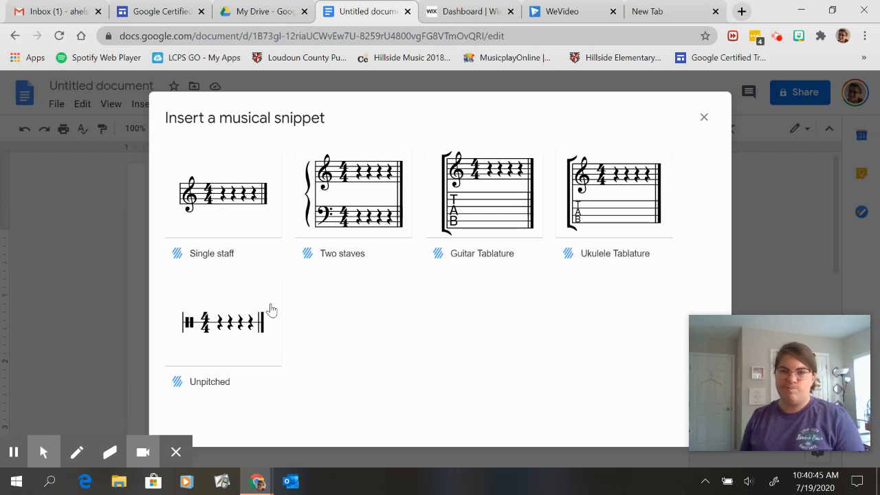
click(223, 322)
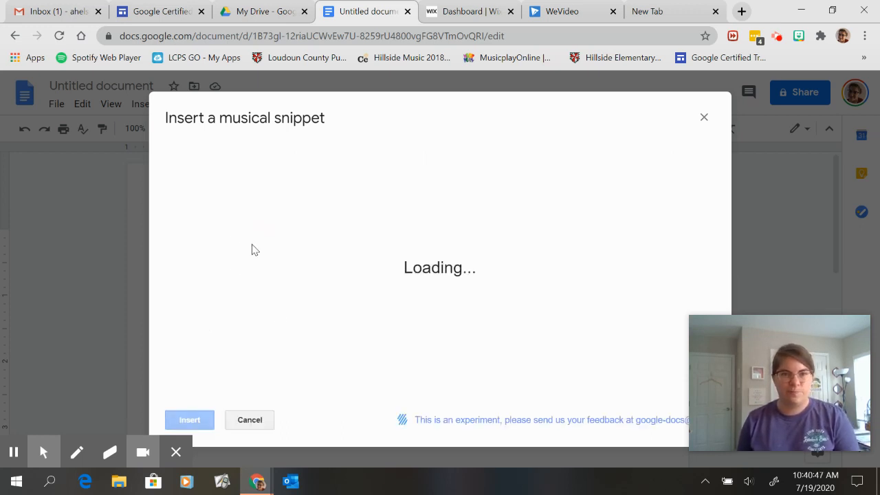
mouse_move(220, 279)
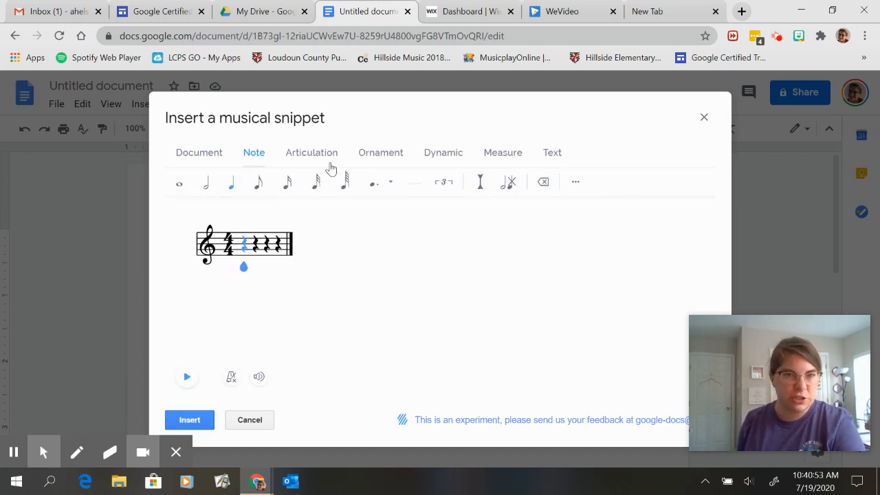
Step: Give the new staff 3/4 time and a D major key, then return to notes
click(503, 152)
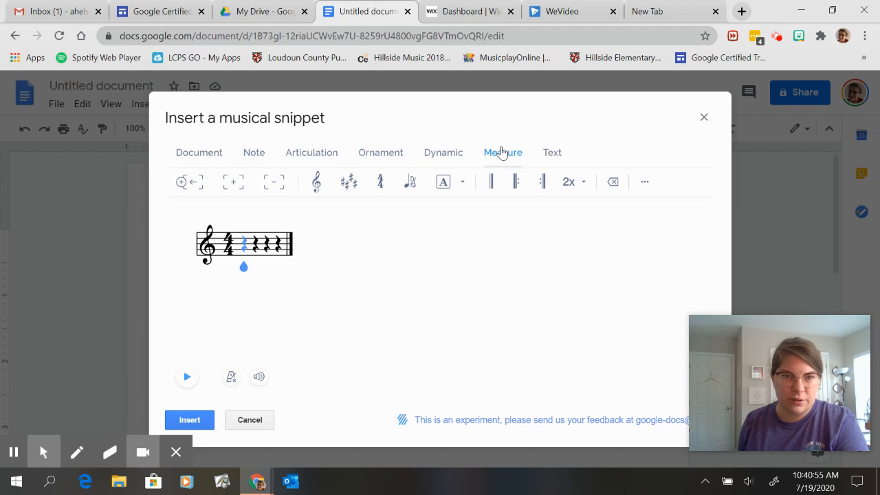
click(379, 182)
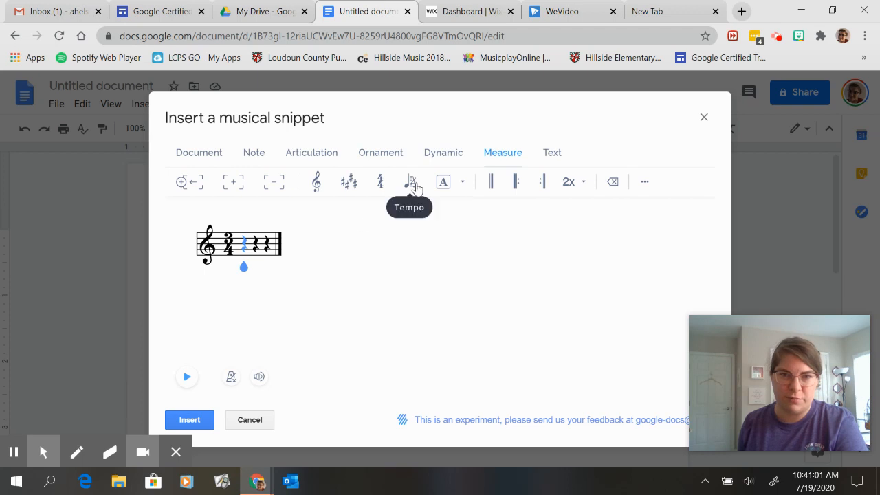
mouse_move(348, 181)
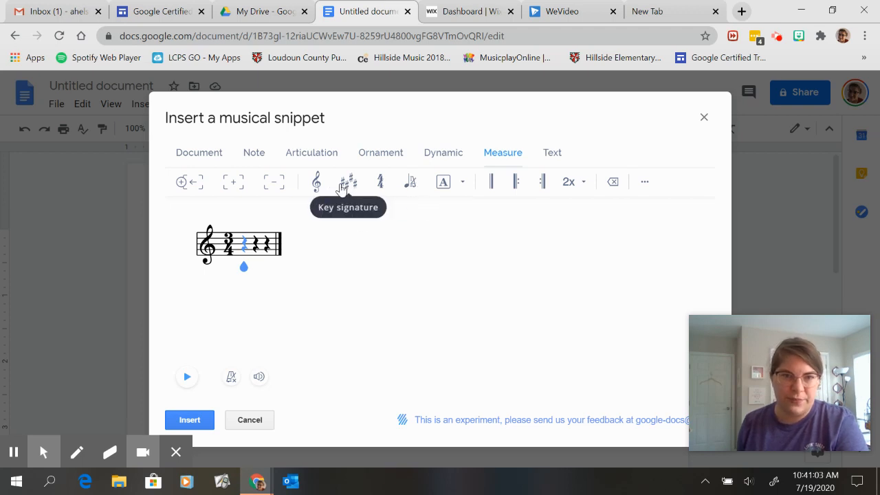
click(349, 182)
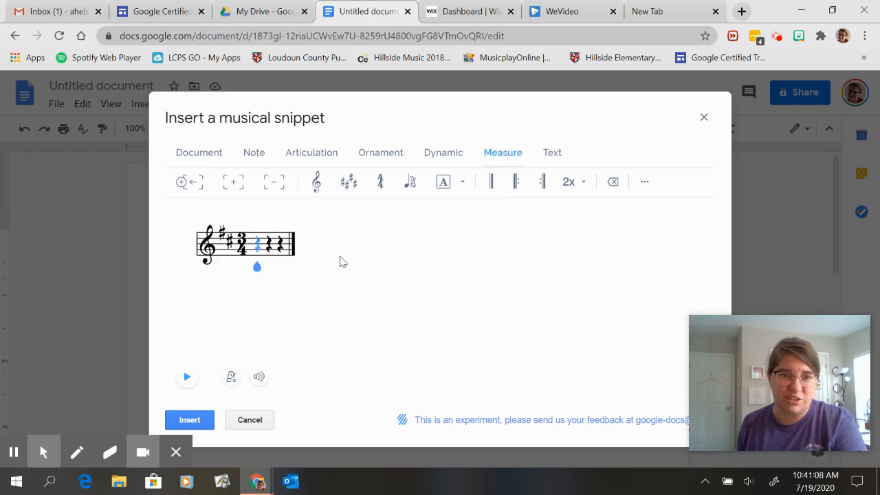
click(254, 152)
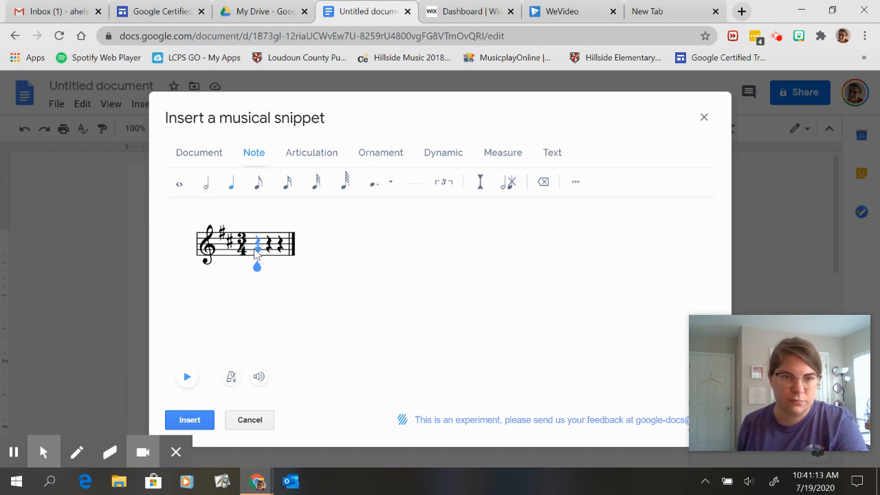
Step: Enter a quarter then half note, and a half then quarter note, in the 3/4 snippet
click(205, 182)
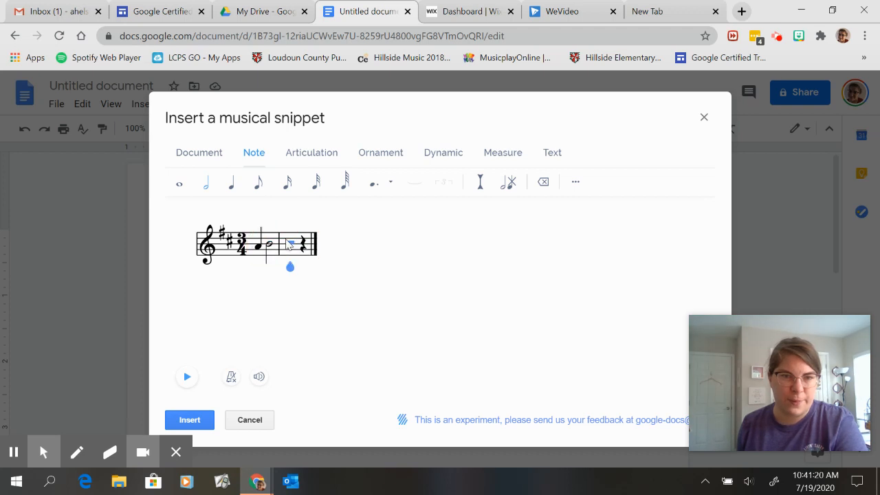
click(205, 182)
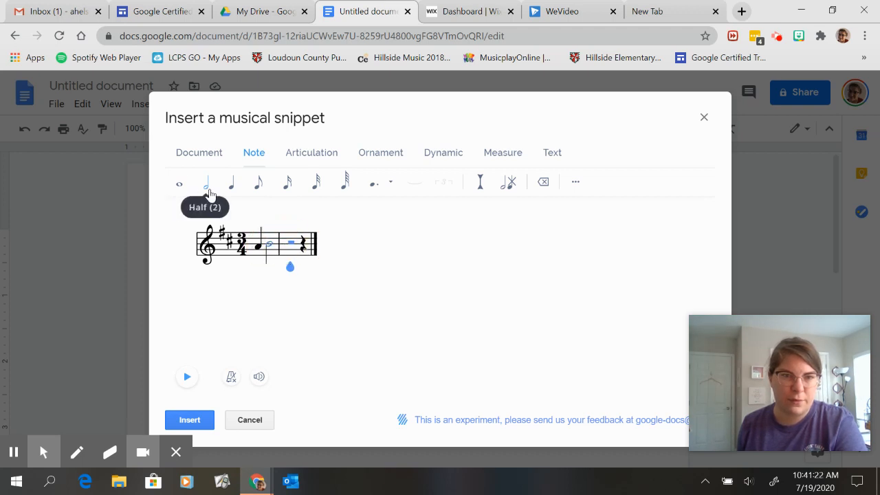
mouse_move(231, 182)
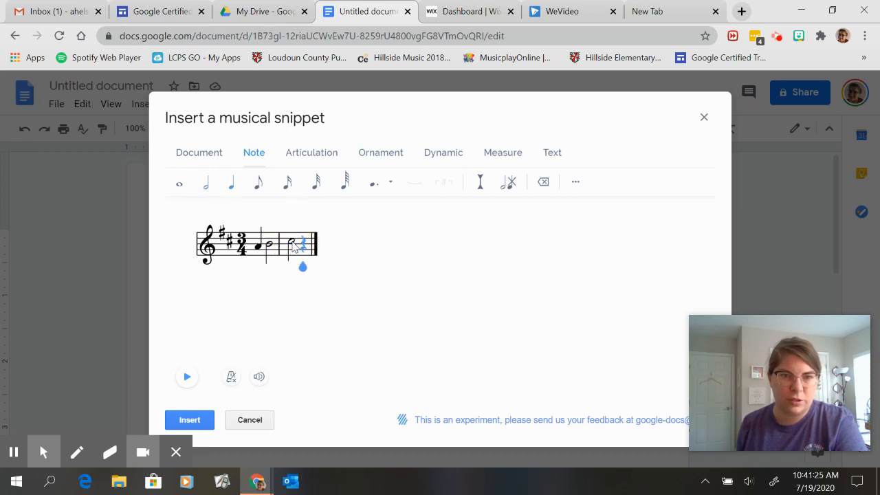
click(231, 182)
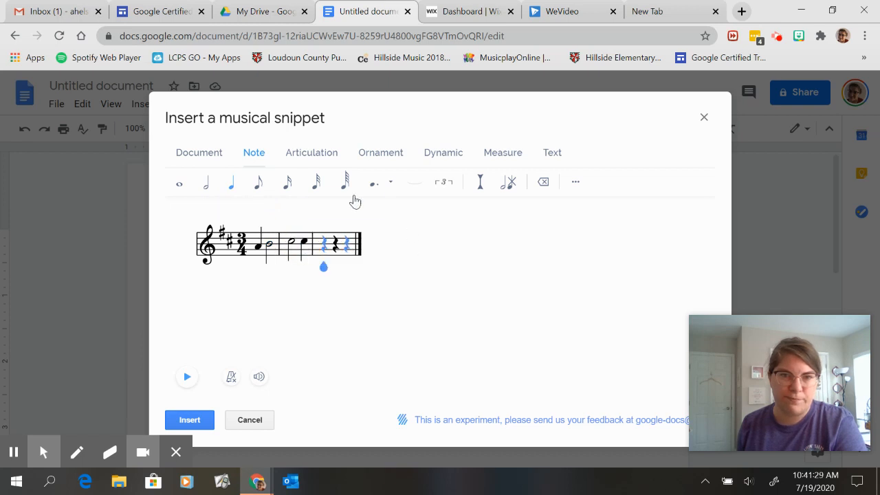
Step: Remove the extra empty third measure with Measure > Remove measure
click(502, 152)
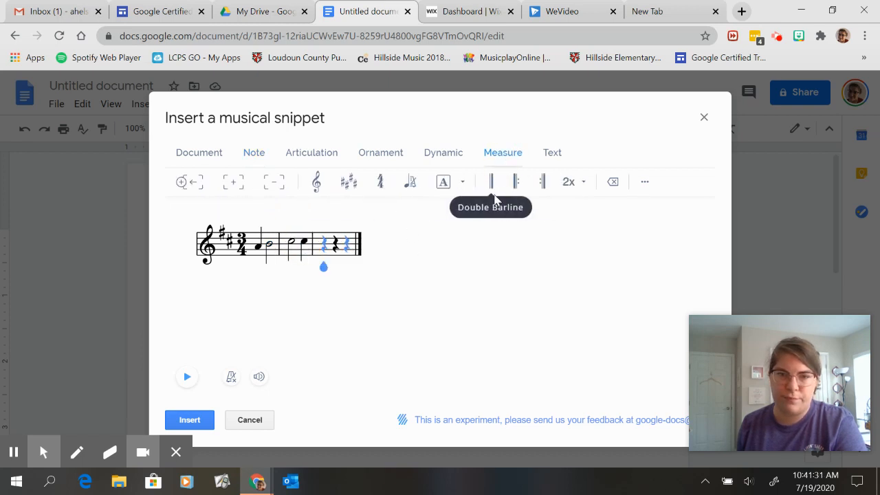
mouse_move(274, 182)
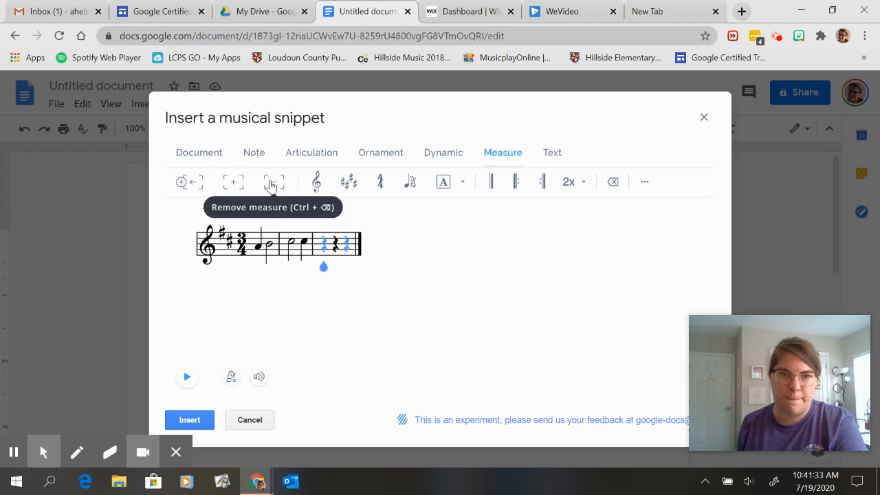
click(274, 182)
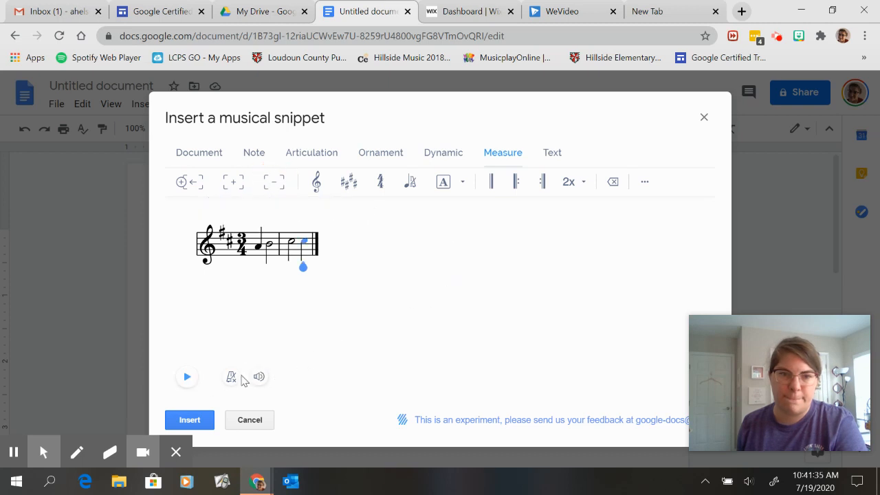
click(231, 376)
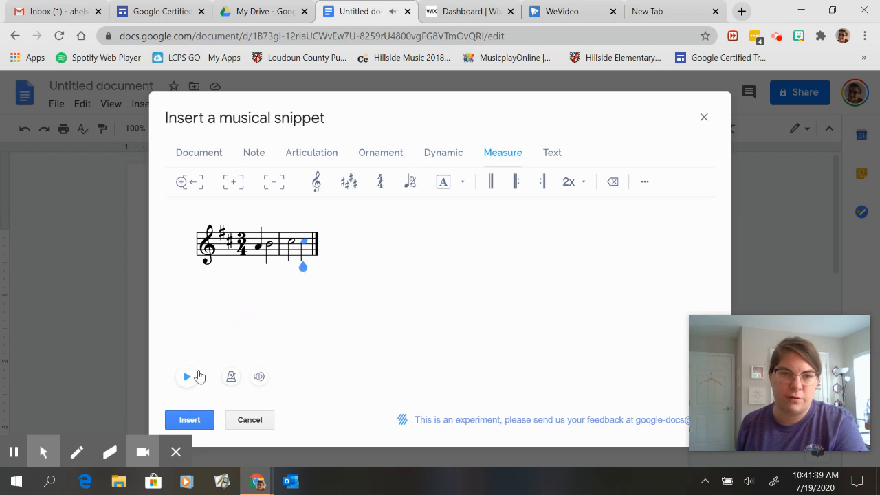
click(186, 376)
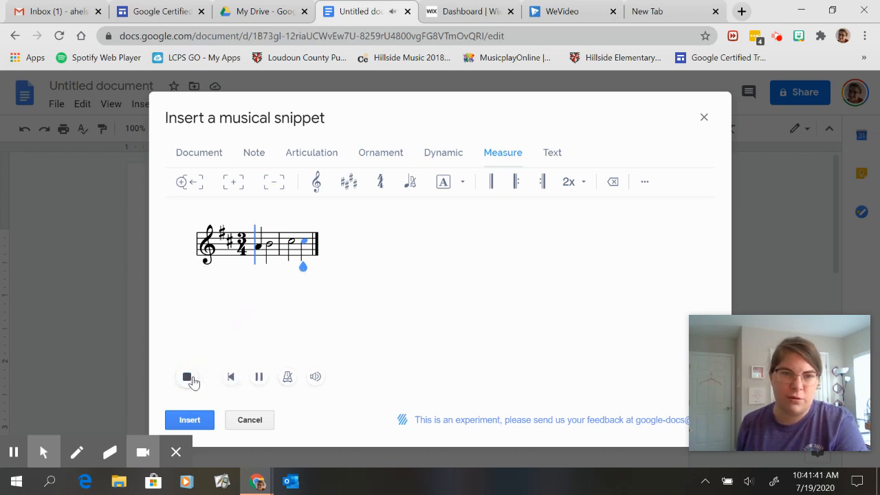
click(230, 376)
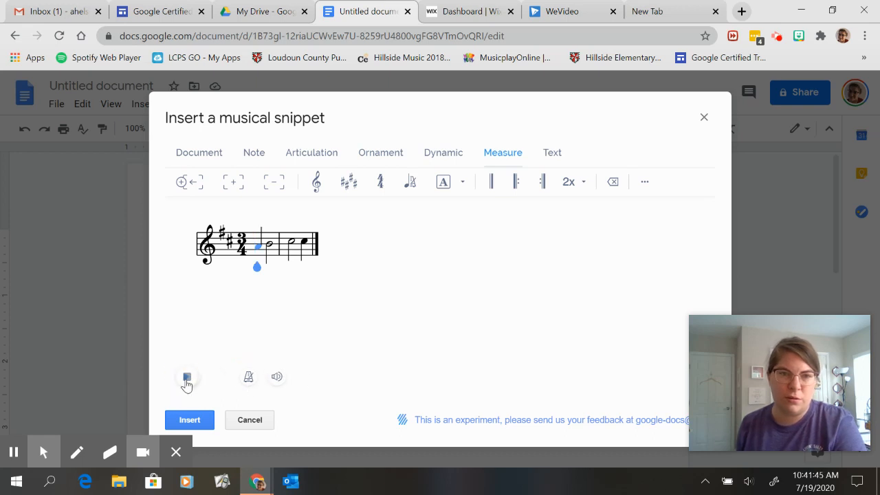
click(187, 376)
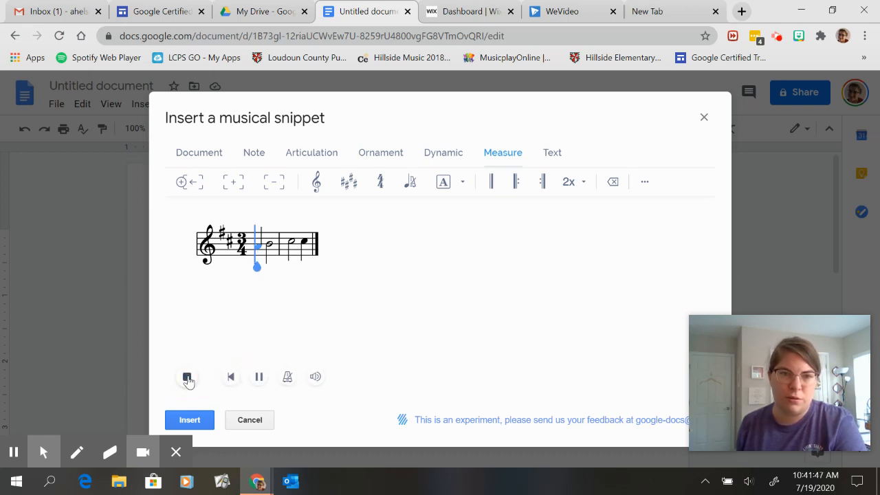
click(186, 376)
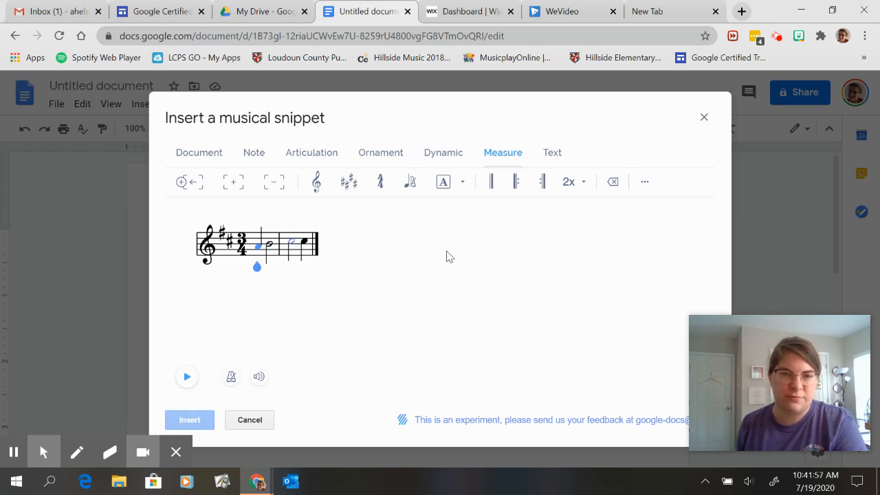
Step: Insert the D major 3/4 snippet into the doc below the 4/4 exercise
click(189, 419)
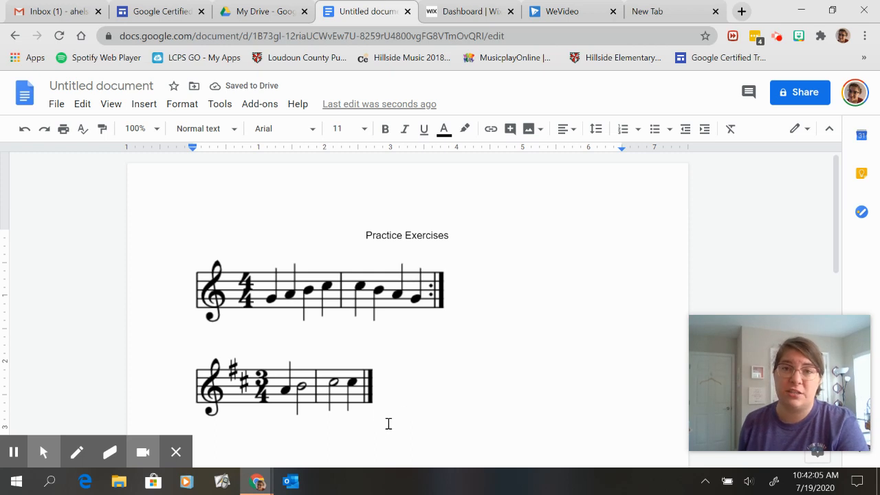
mouse_move(449, 381)
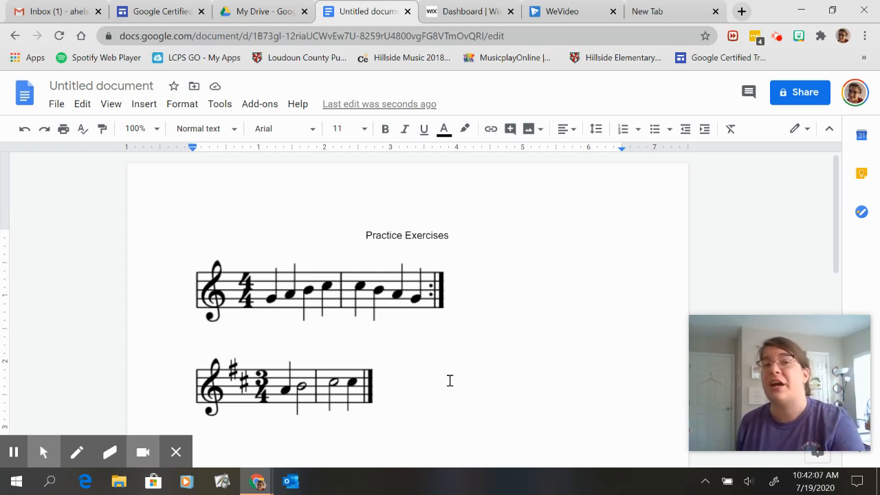